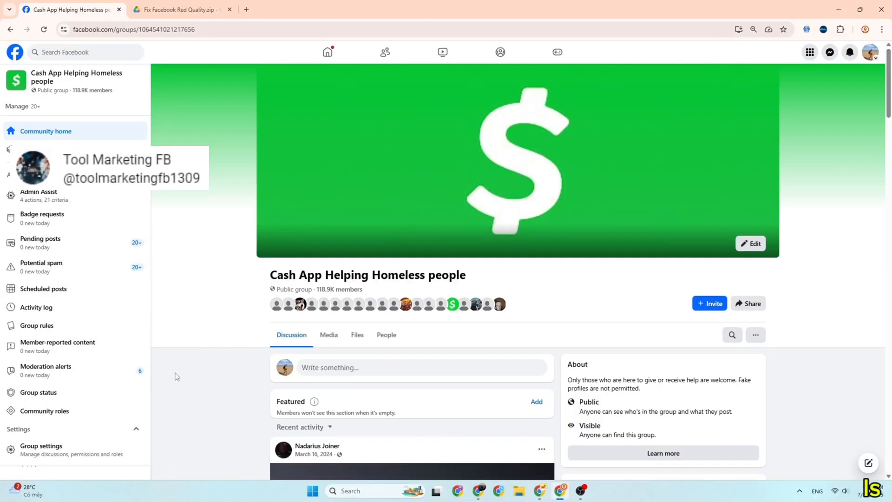
Check the Facebook group's current status and return to the group's home page
left_click(38, 392)
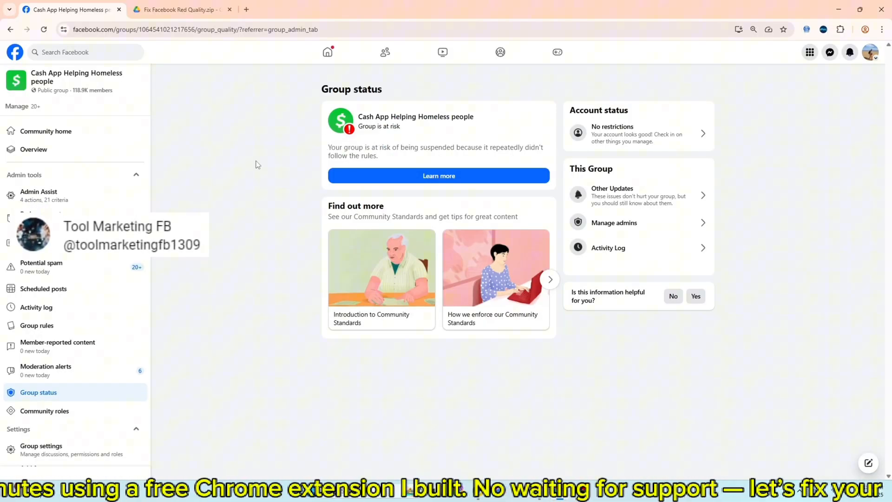
left_click(46, 131)
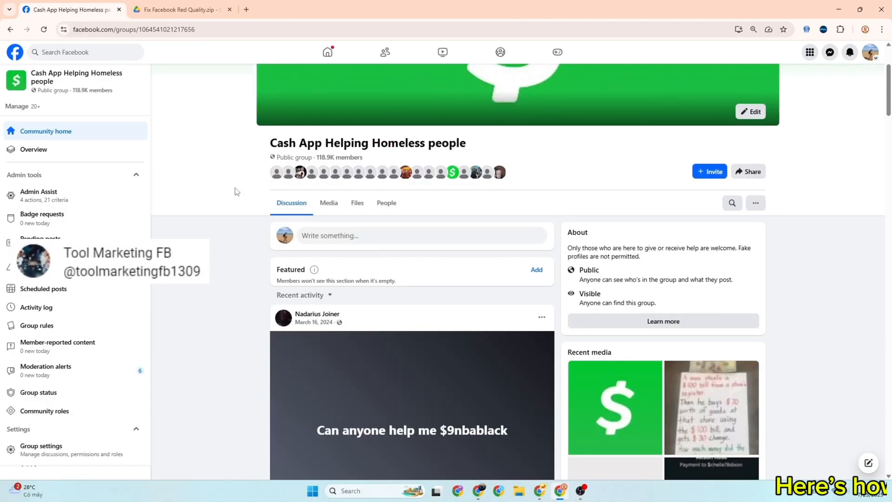
scroll("down", 3)
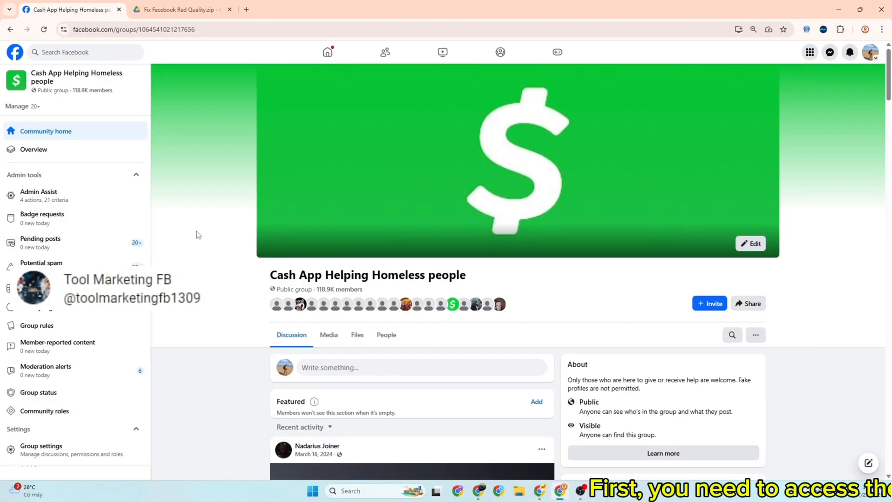
Download Fix Facebook Red Quality.zip from the Google Drive tab
left_click(182, 10)
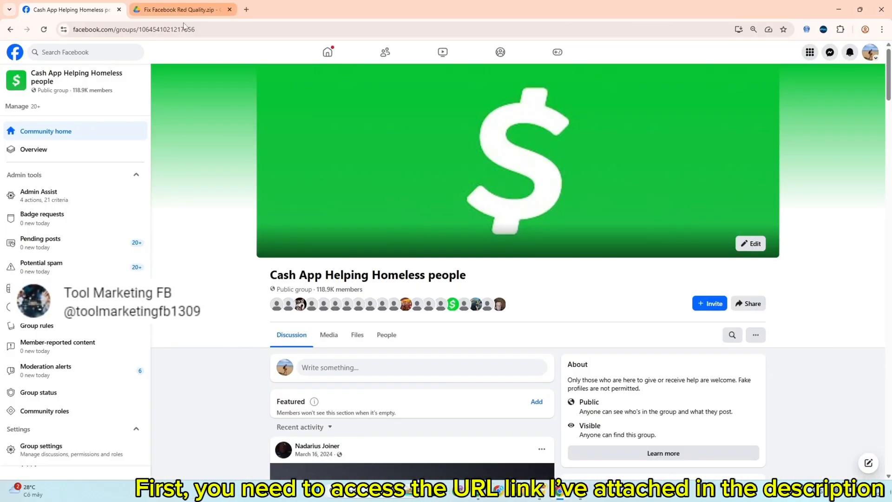
left_click(177, 10)
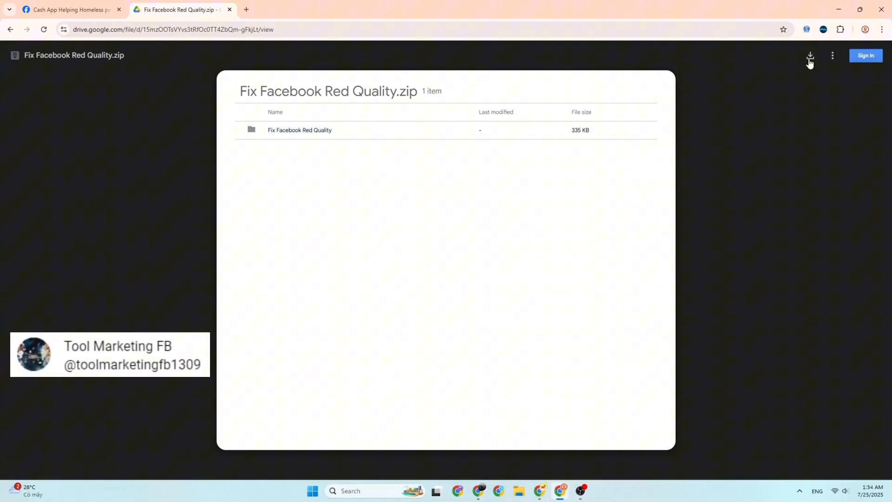
left_click(809, 56)
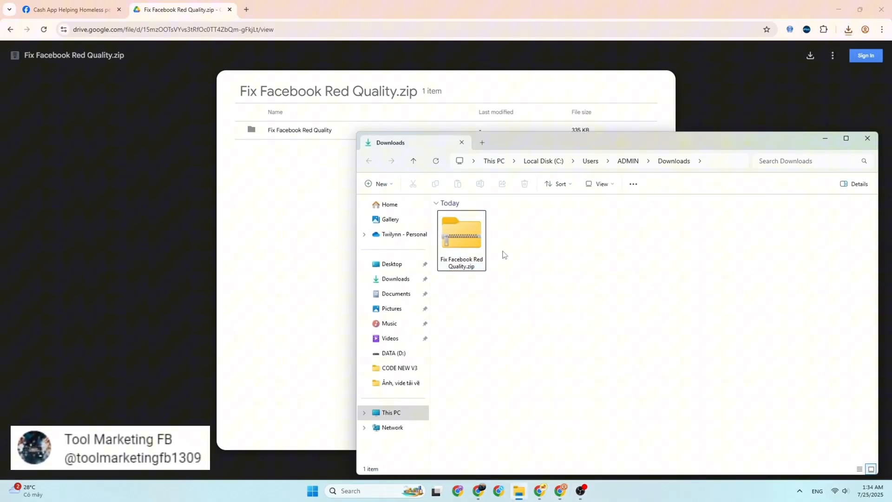
Extract the zip to a Fix Facebook Red Quality folder and minimize File Explorer
right_click(461, 241)
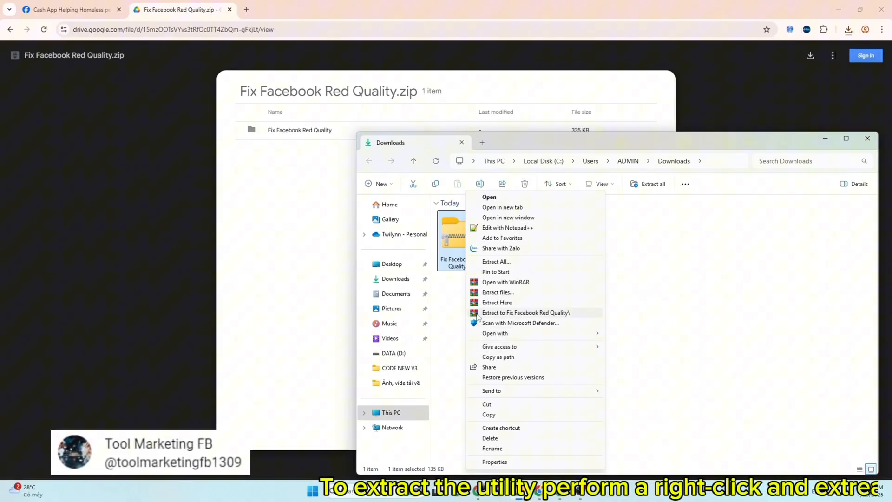
mouse_move(496, 302)
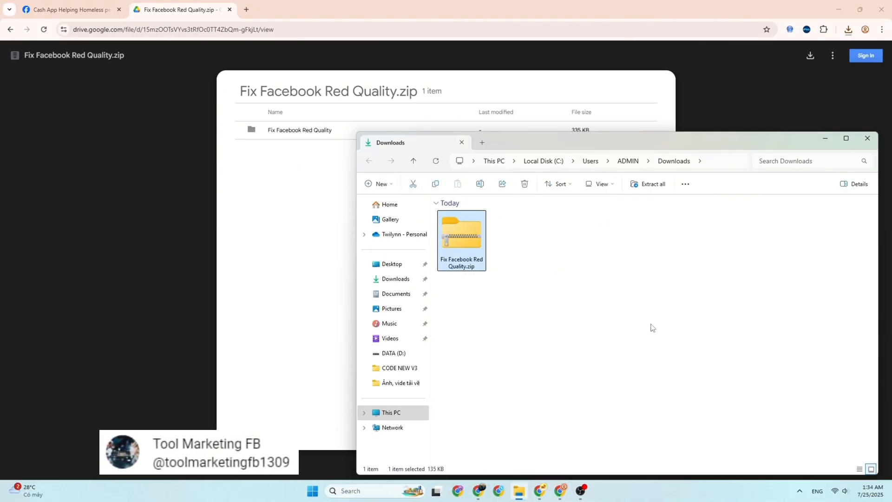
left_click(652, 184)
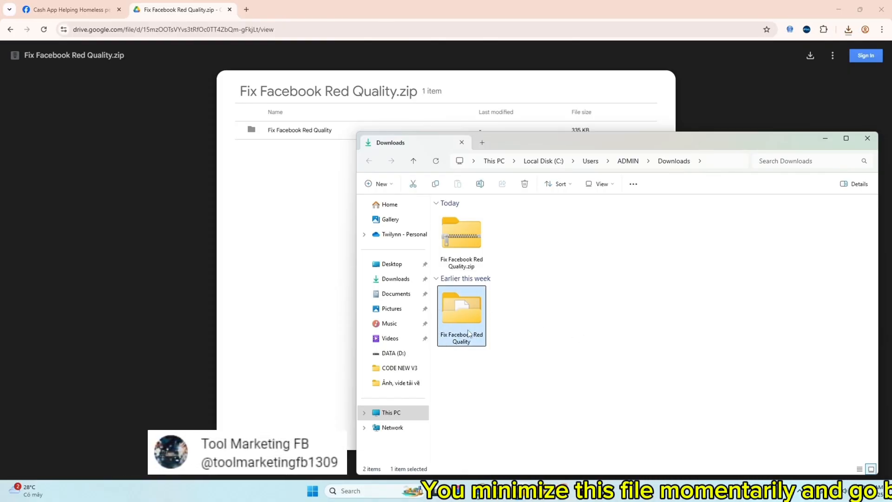
left_click(659, 292)
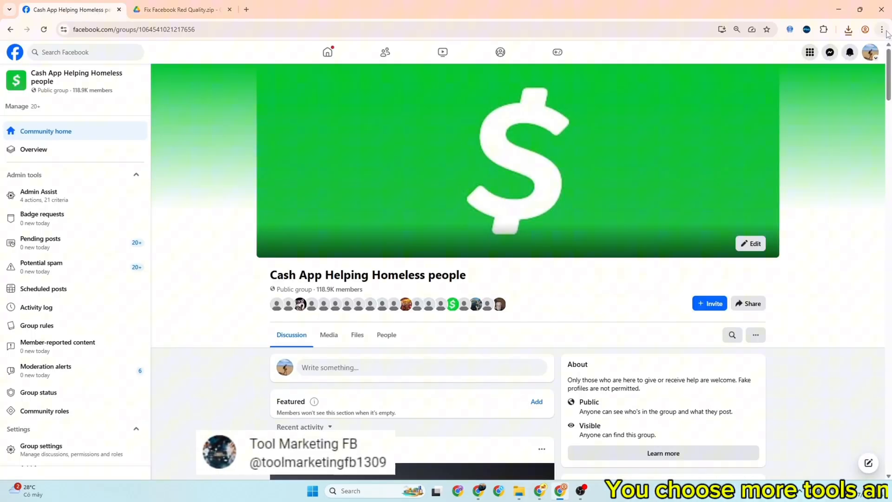
Enable Developer mode, load the unpacked extension, and open Convert Red Group Quality to Green
left_click(881, 30)
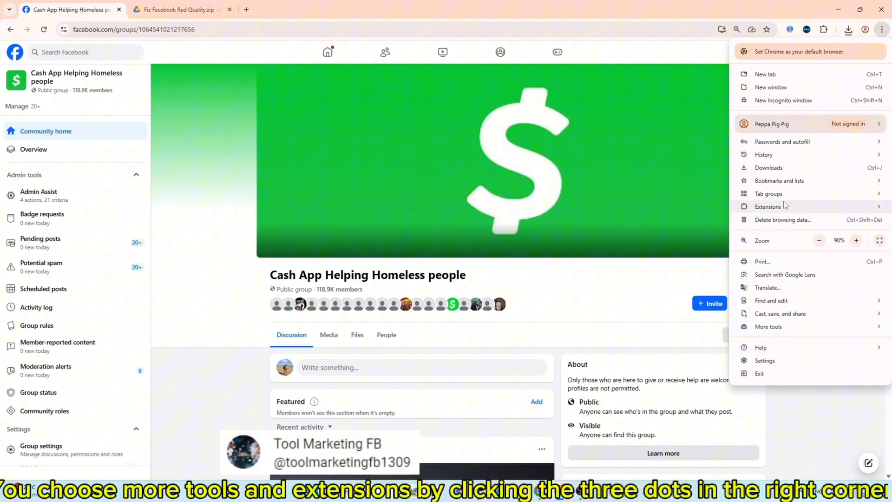
mouse_move(768, 206)
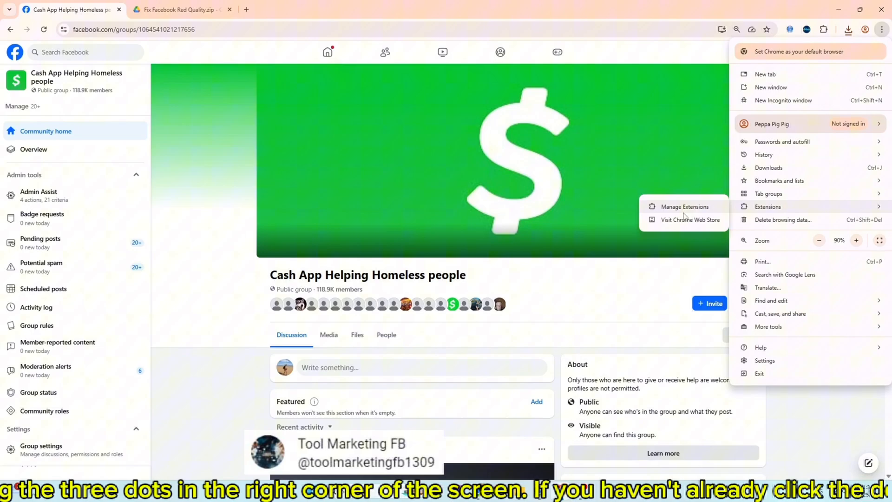
left_click(685, 206)
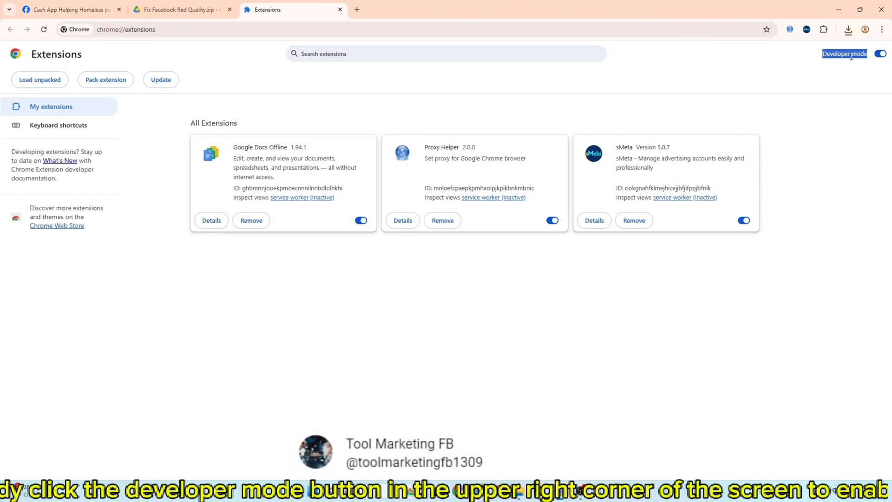
left_click(880, 53)
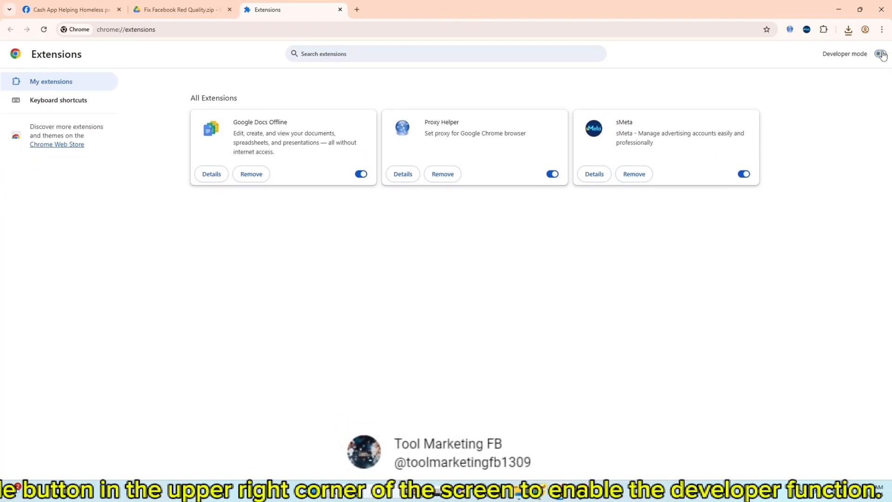
left_click(880, 53)
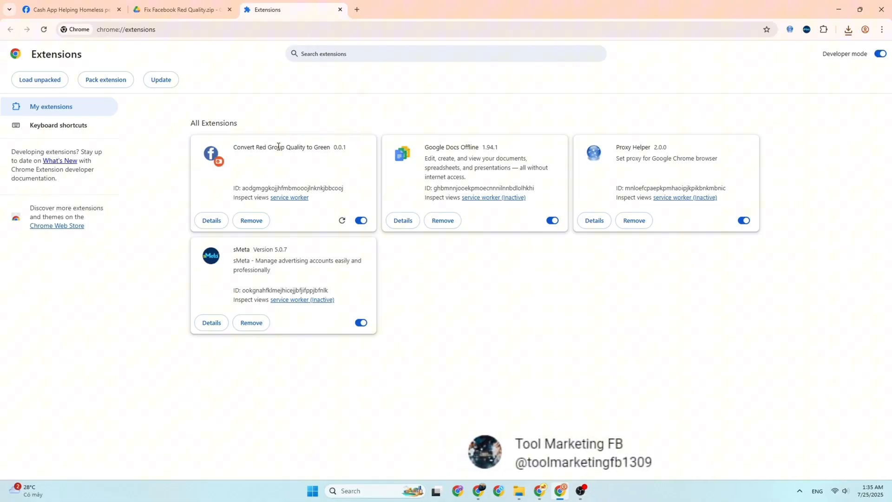
left_click(823, 28)
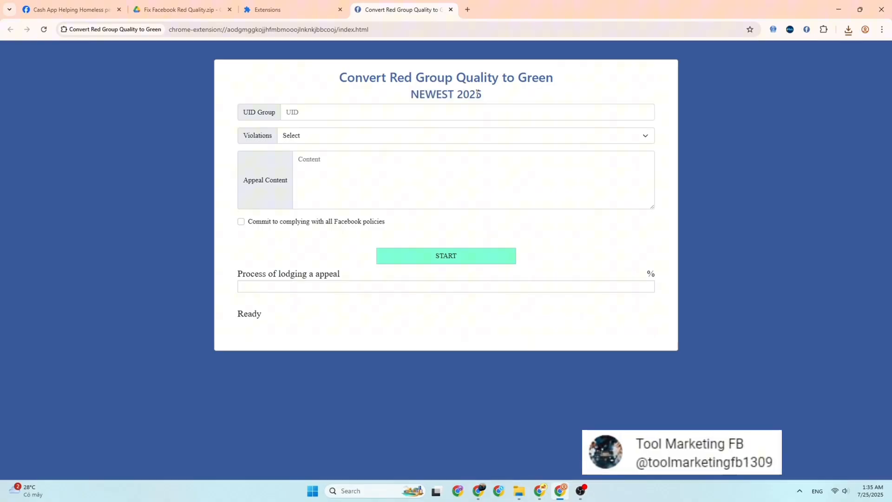
left_click(466, 112)
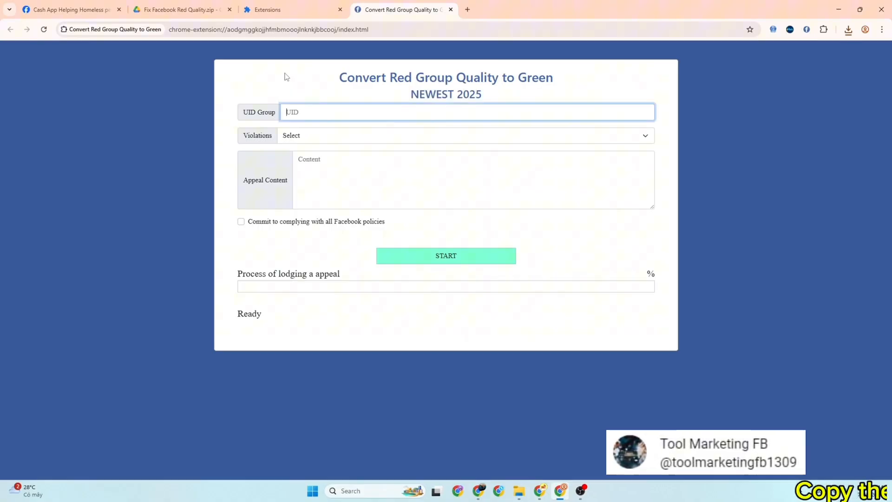
left_click(68, 10)
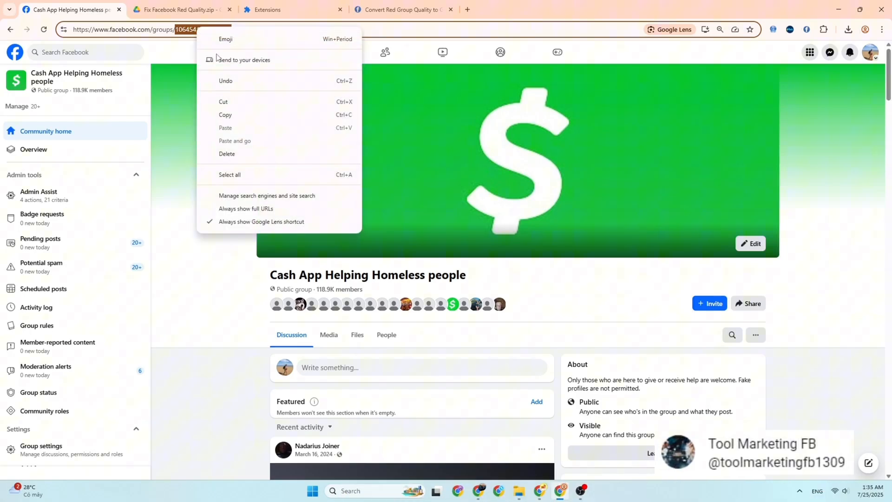
left_click(402, 10)
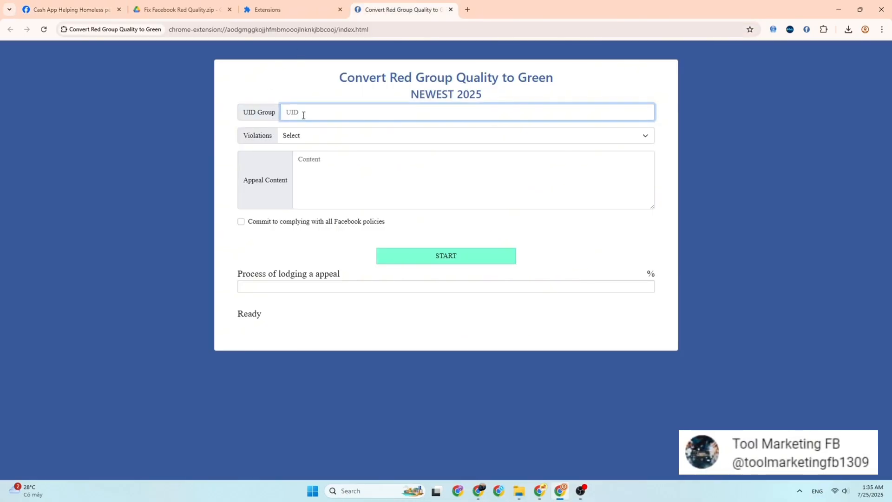
type("1064541021217656")
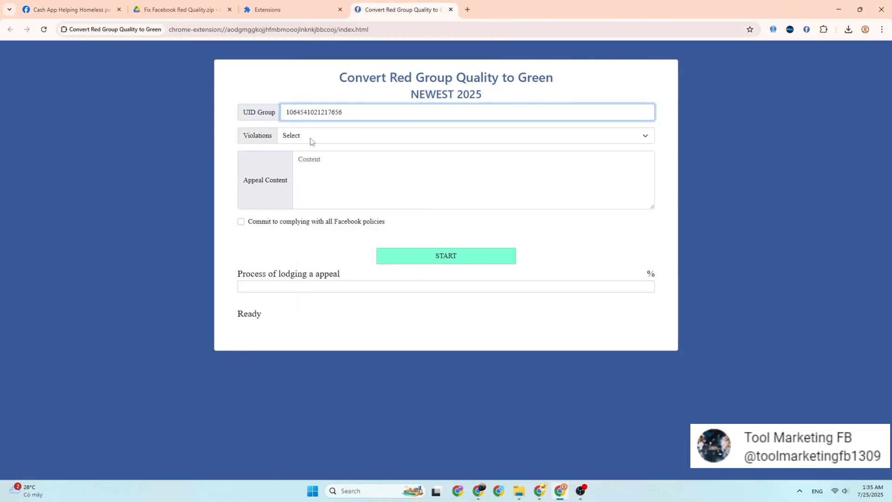
Set the violation type to 'Not following the rules'
left_click(68, 9)
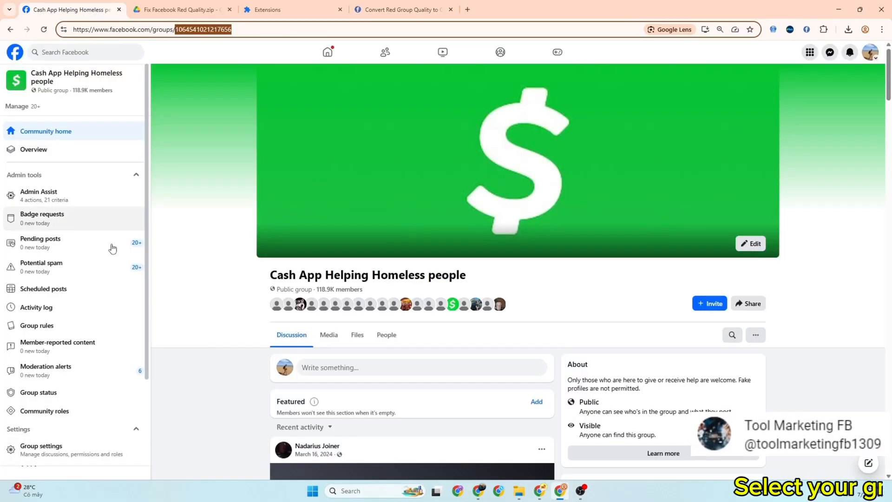
left_click(38, 392)
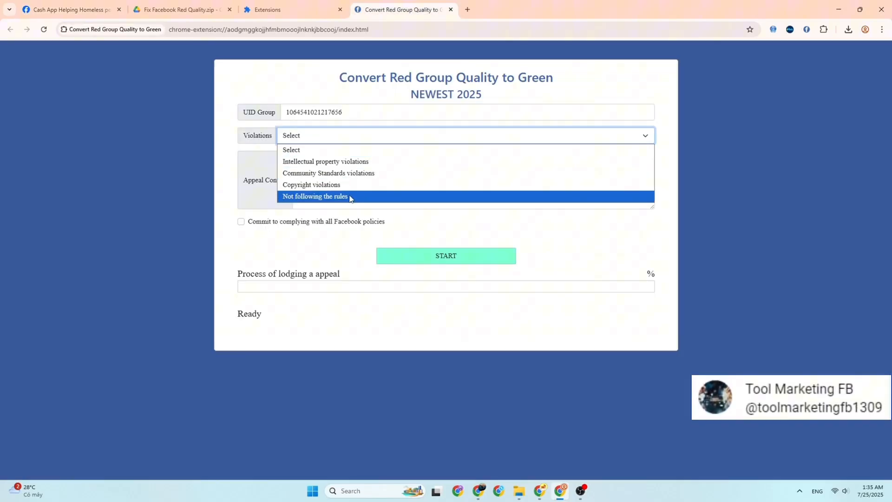
left_click(315, 196)
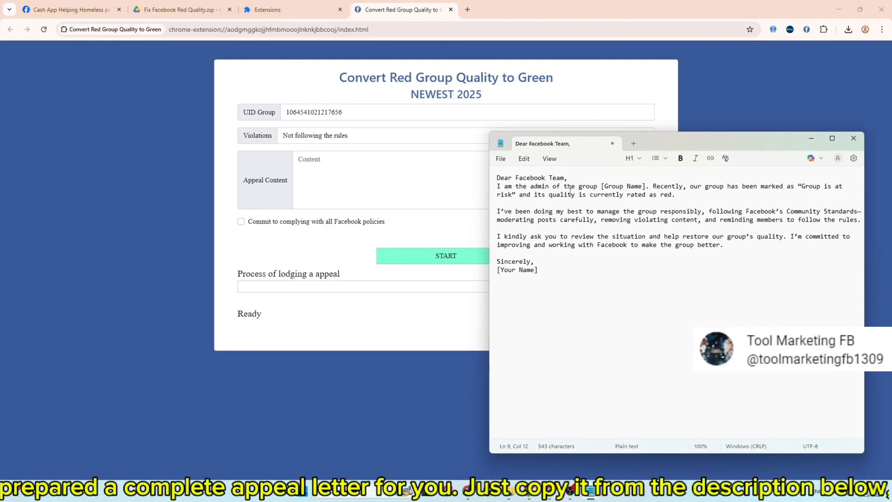
Paste the appeal letter, enlarge the box, and insert group name Cash App Helping Homeless people
key("ctrl+a")
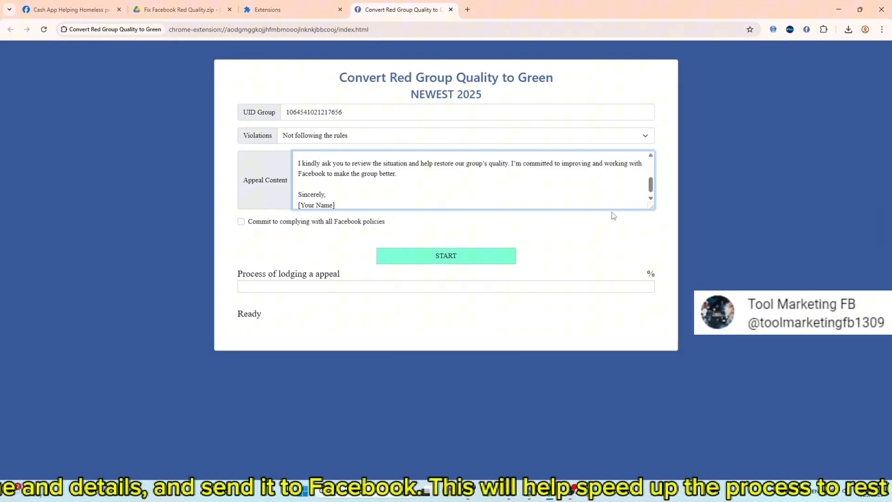
left_click_drag(650, 206, 660, 292)
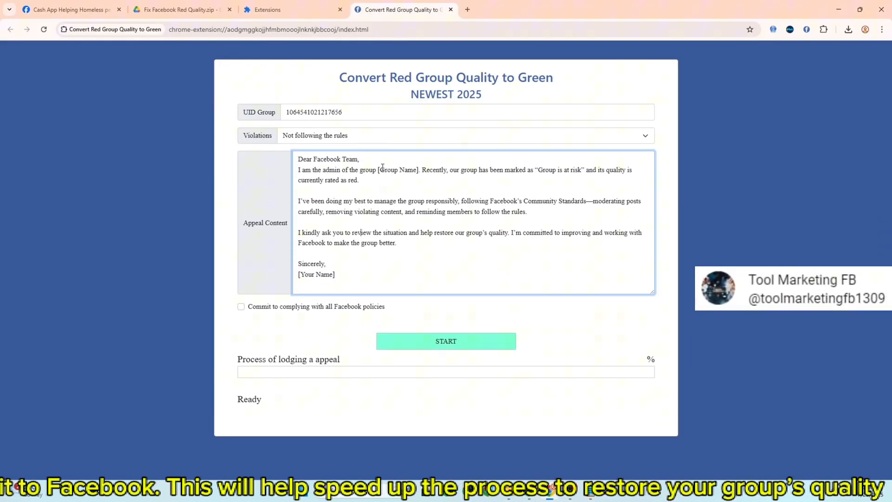
left_click(69, 10)
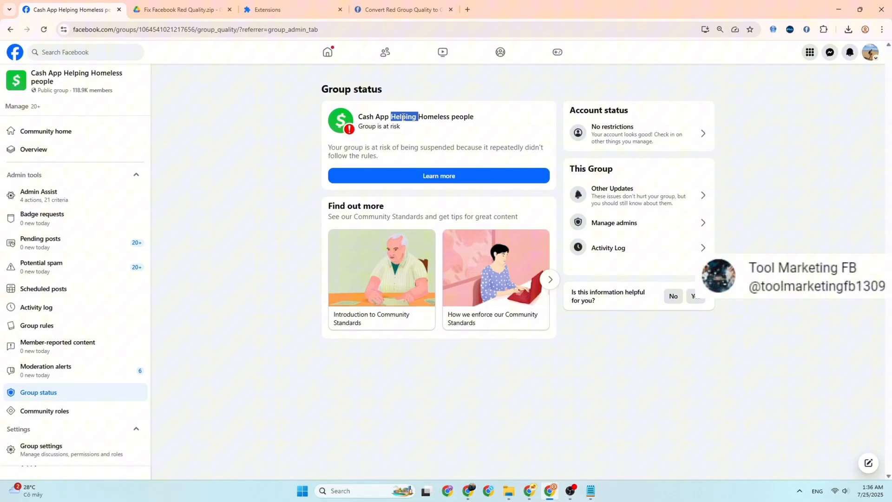
left_click(404, 10)
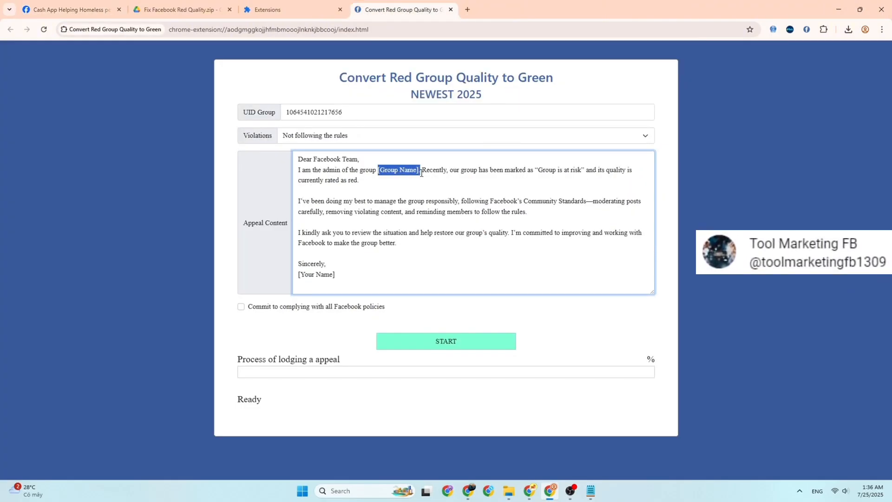
right_click(398, 170)
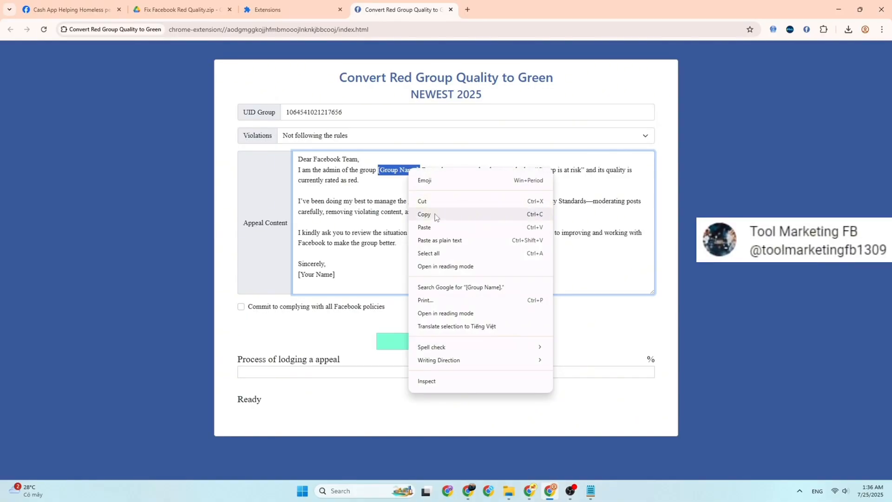
left_click(424, 227)
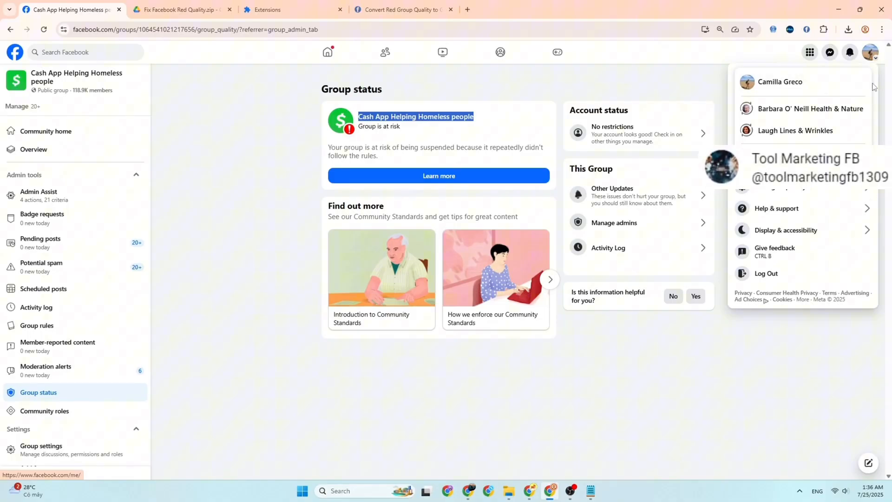
left_click(401, 10)
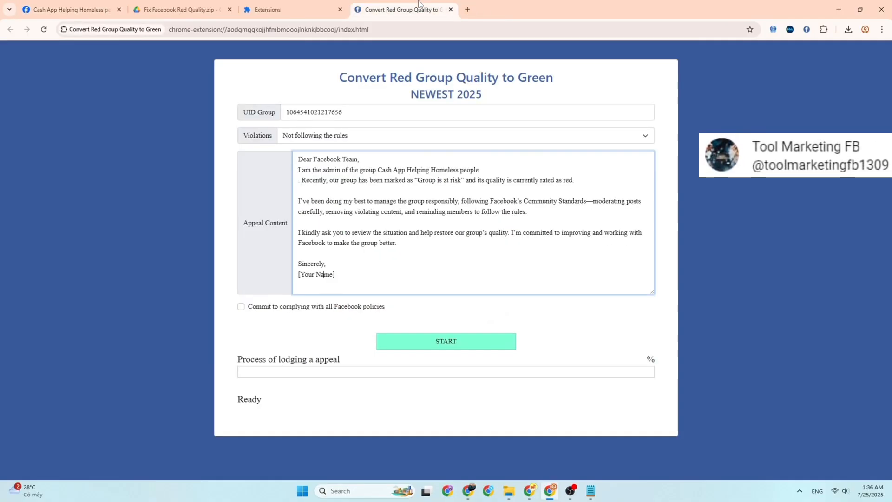
double_click(316, 274)
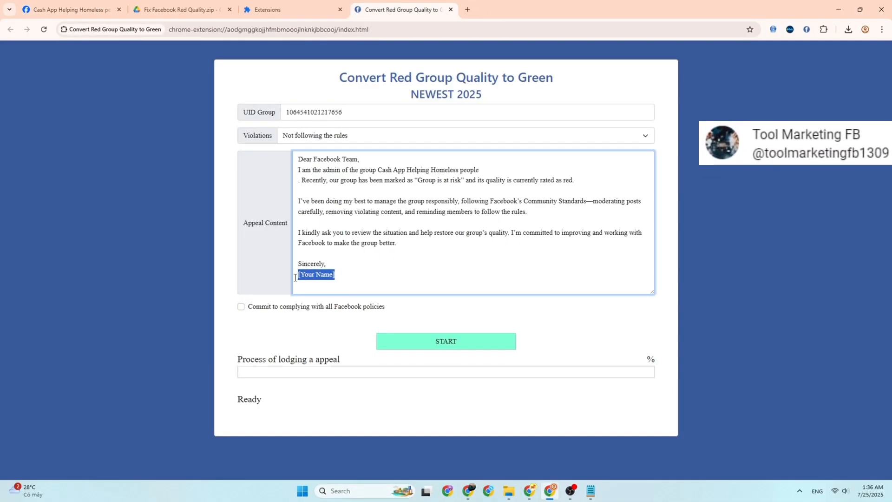
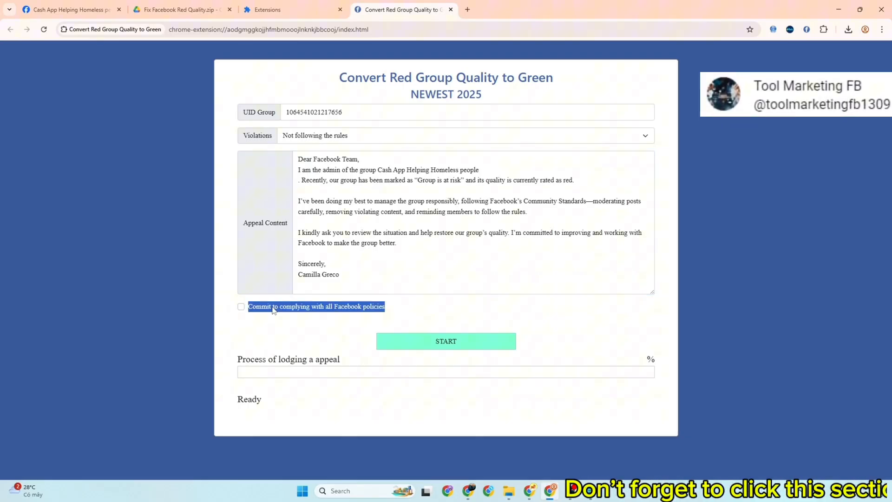
Tick the Facebook policy commitment, submit the appeal until it succeeds, and return to Facebook
left_click(240, 306)
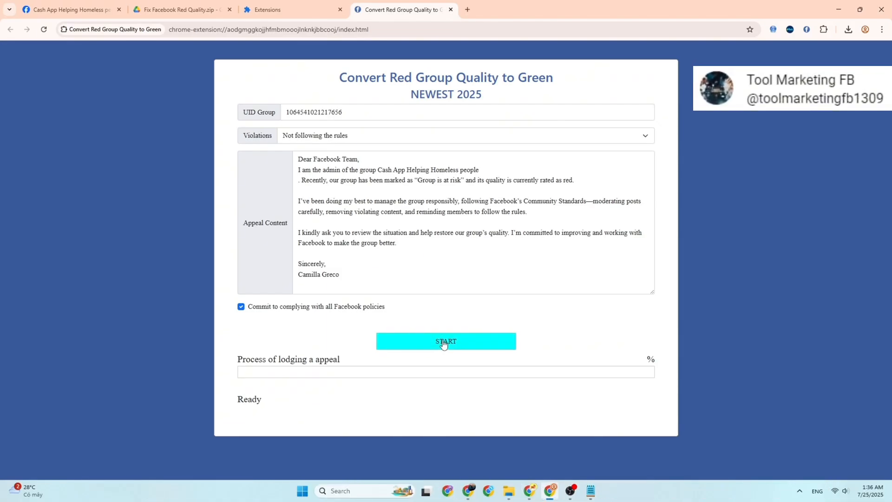
left_click(446, 342)
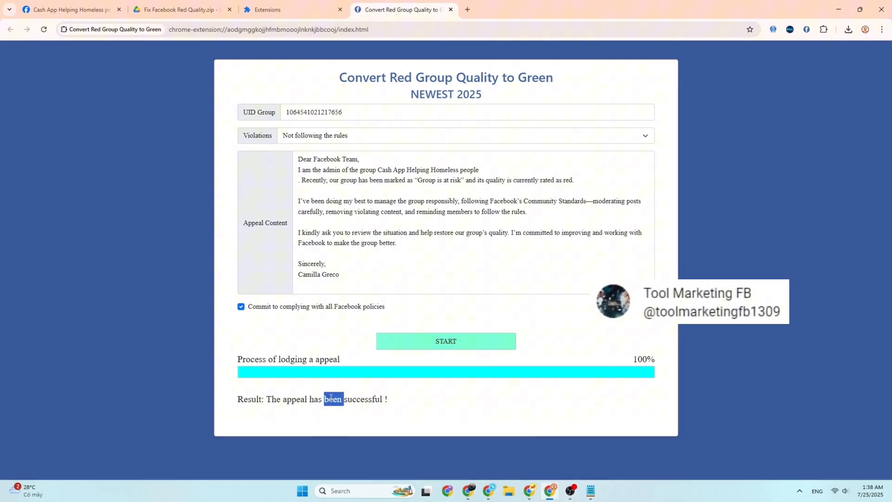
left_click(69, 10)
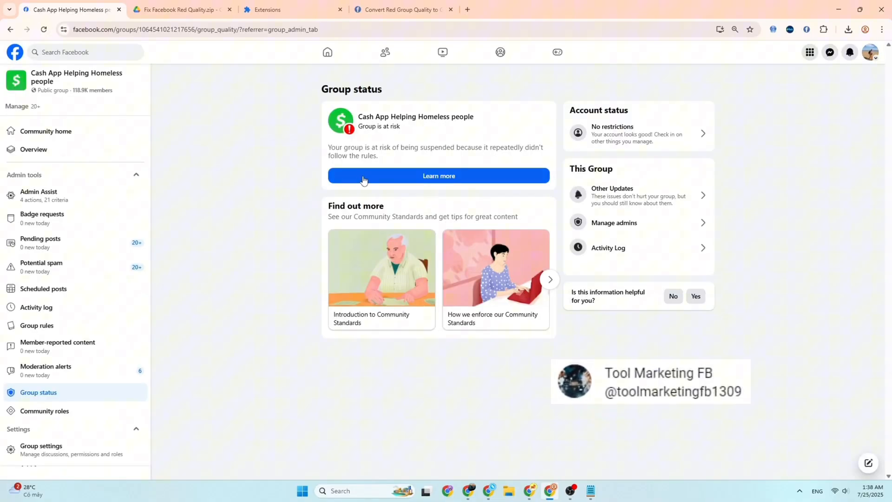
left_click(438, 175)
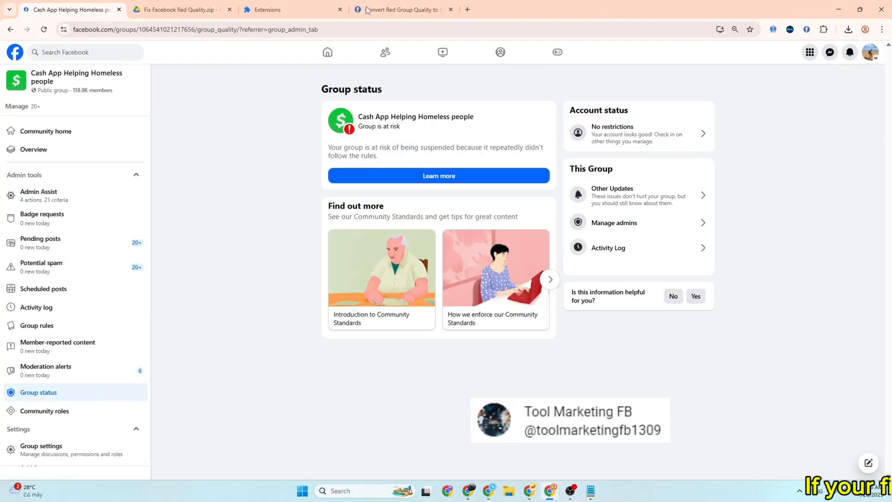
left_click(401, 10)
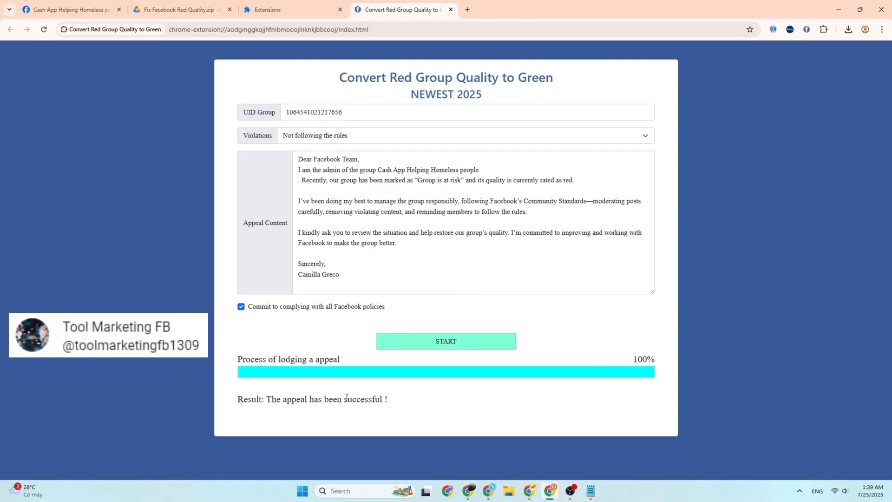
left_click(69, 10)
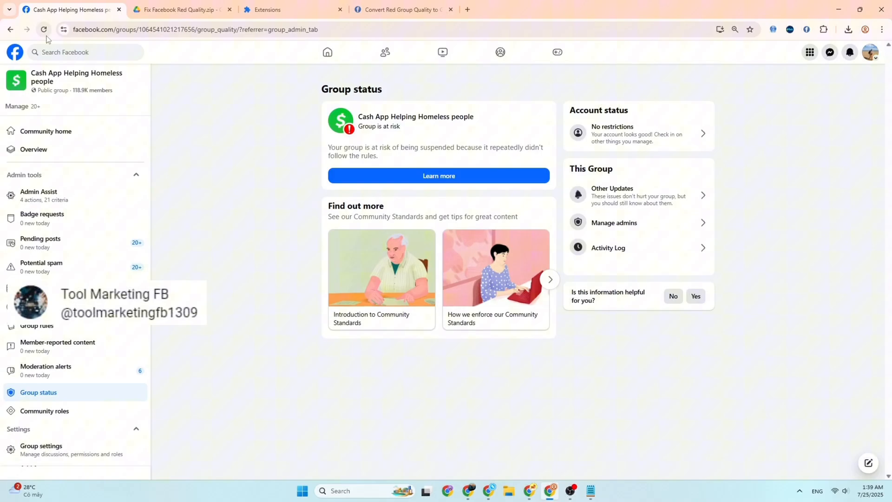
Reload to confirm 'Group has no issues', then go to the group's Community home
left_click(44, 30)
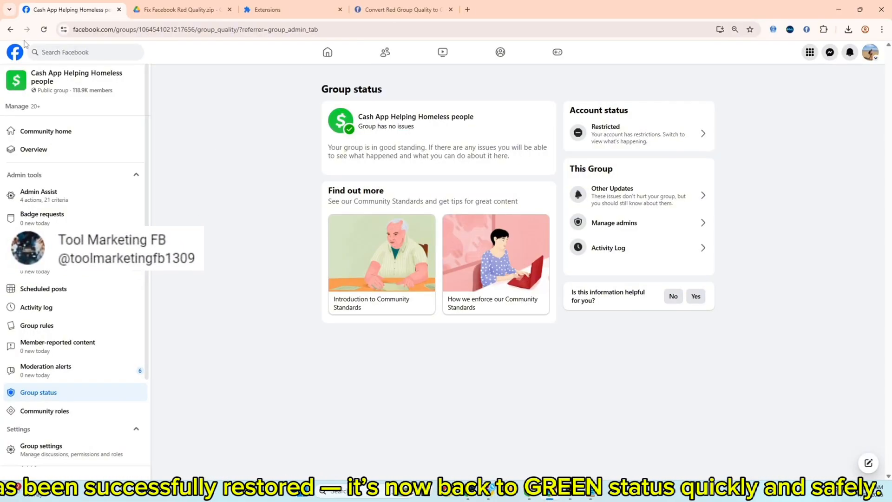
left_click(43, 29)
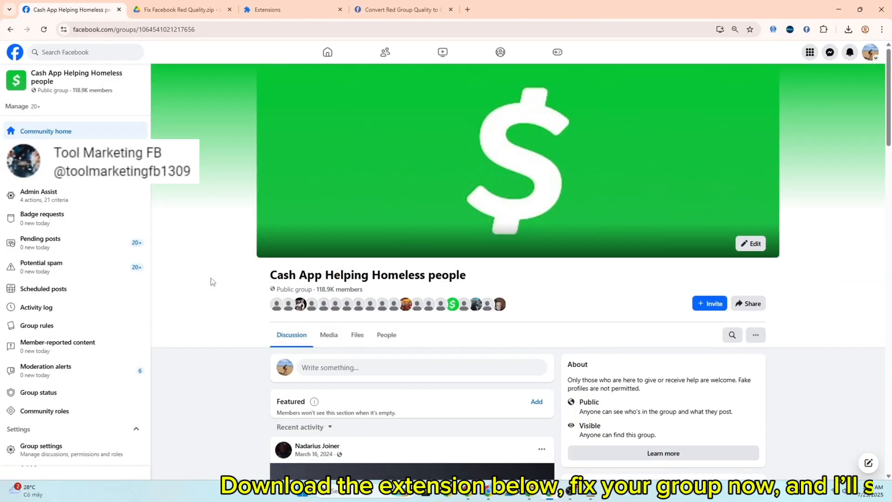
scroll("down", 3)
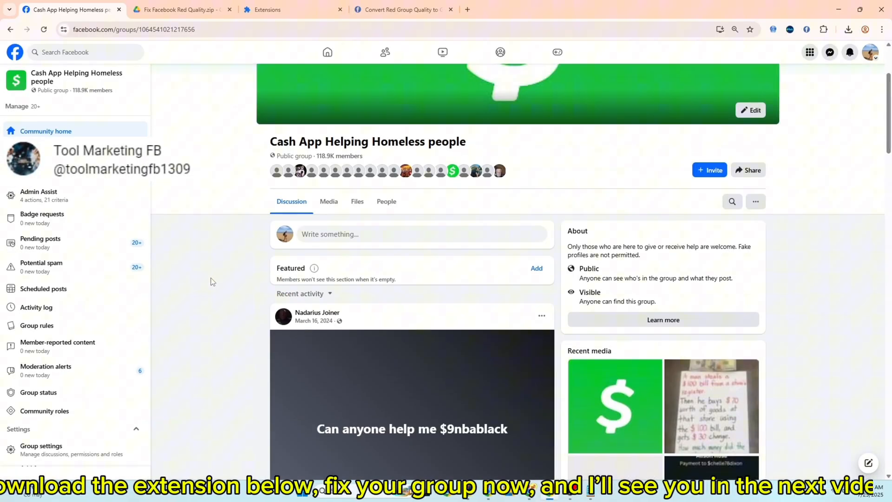